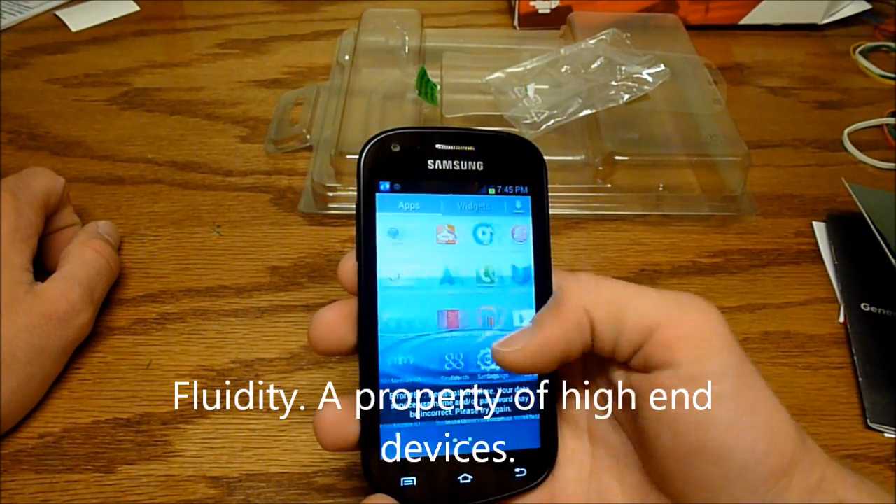
- Swipe across the home screen, launch Settings, and scroll down its list
scroll(left, 3)
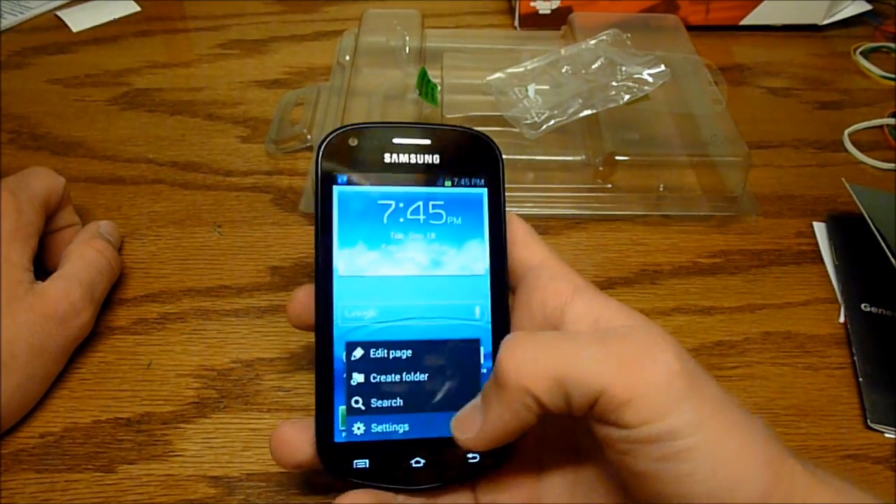
click(390, 427)
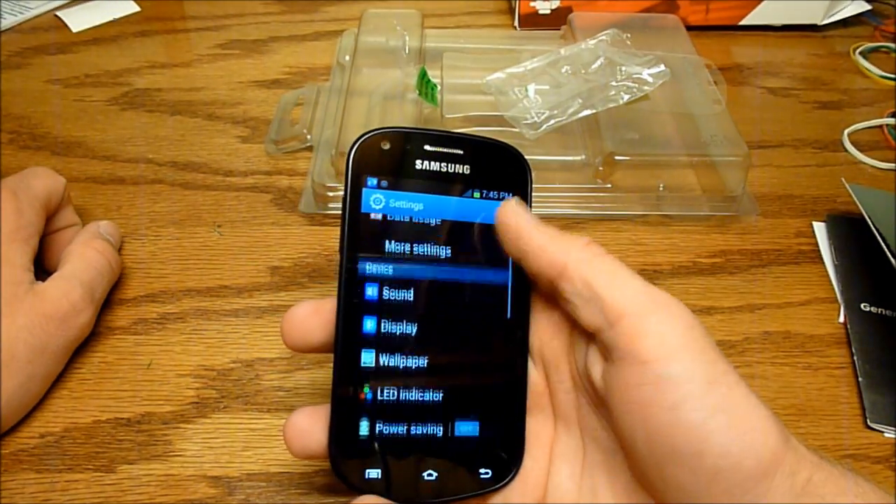
scroll(down, 3)
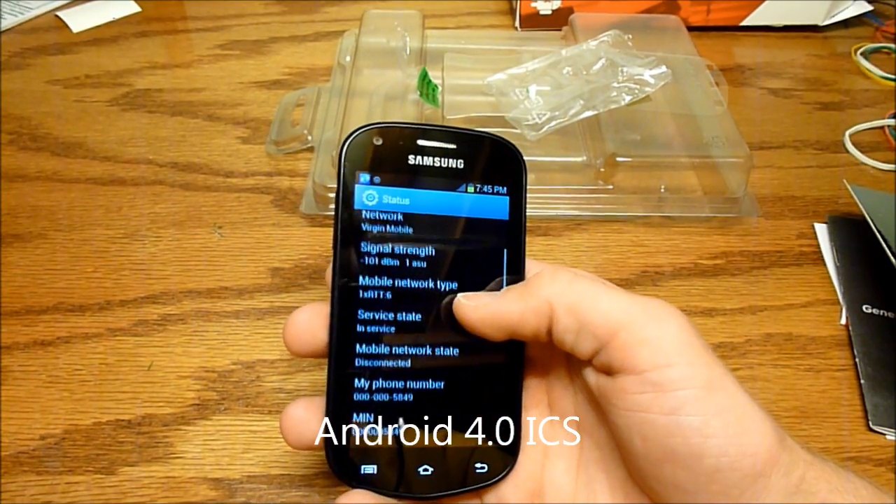
- Scroll through About device status: network, signal strength, phone number and MEID
scroll(down, 3)
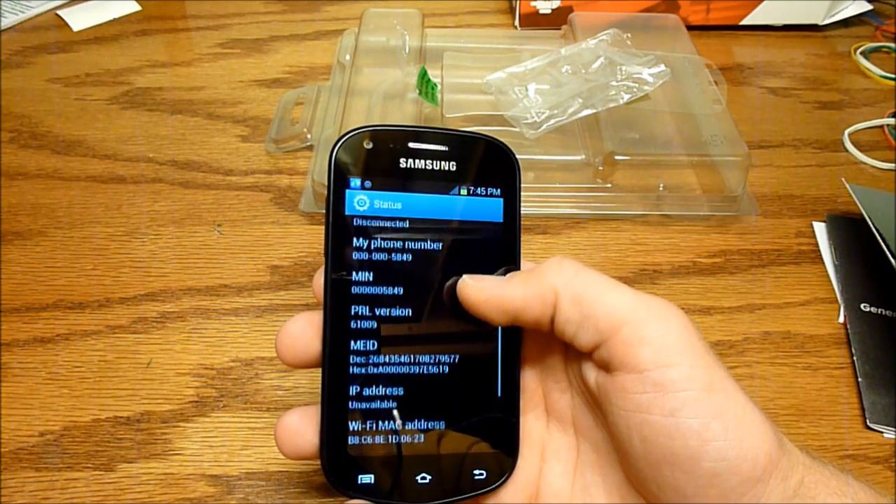
scroll(down, 3)
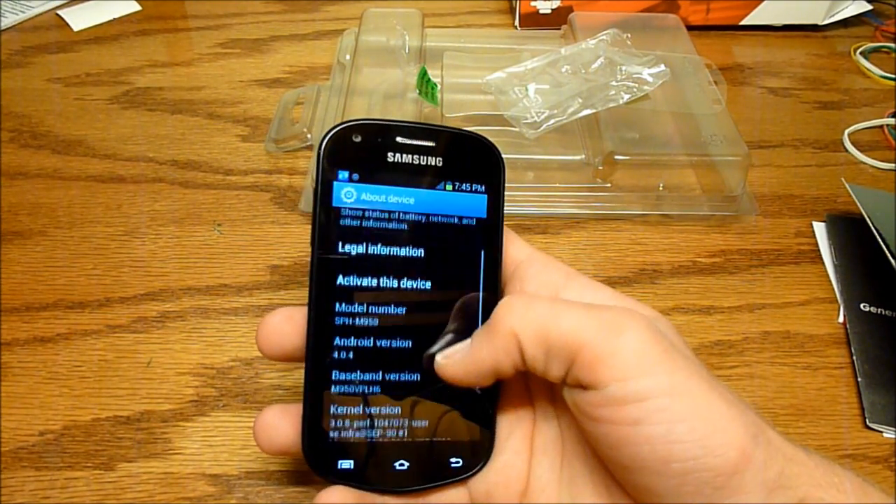
- Scroll About device to review model SPH-M950, Android 4.0.4, build and hardware versions
scroll(down, 3)
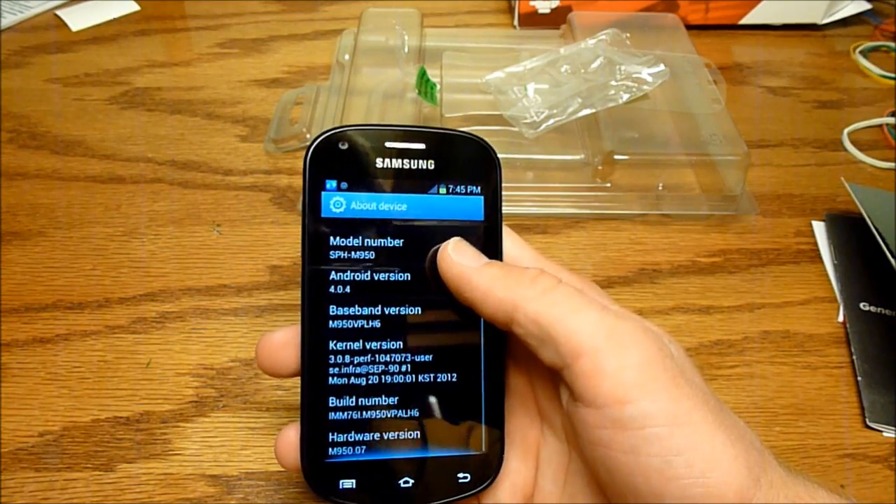
scroll(down, 3)
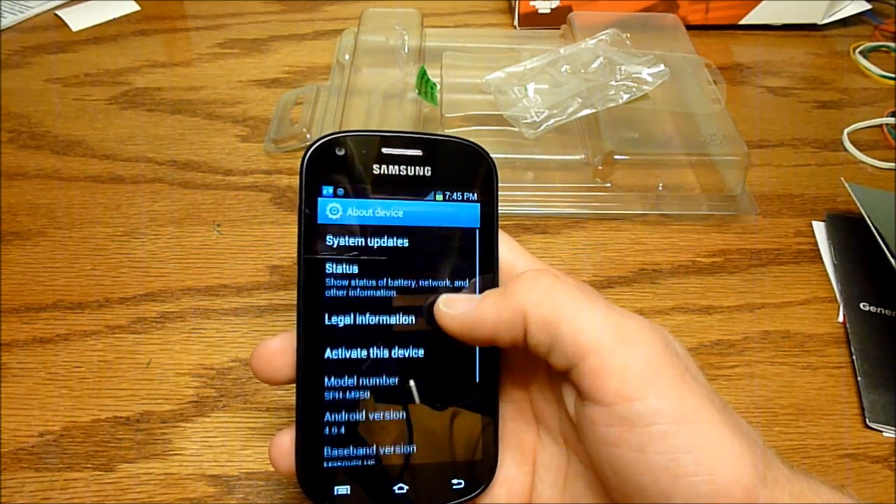